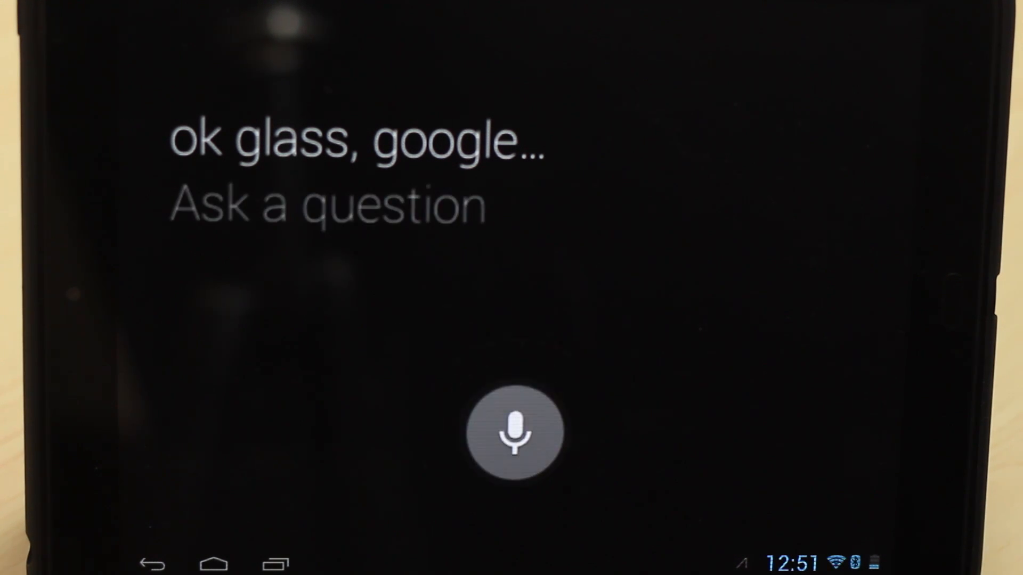
Step: Ask Glass by voice to google 'Apple', bringing up the apple.com result card
{"action": "left_click", "coordinate": [516, 431]}
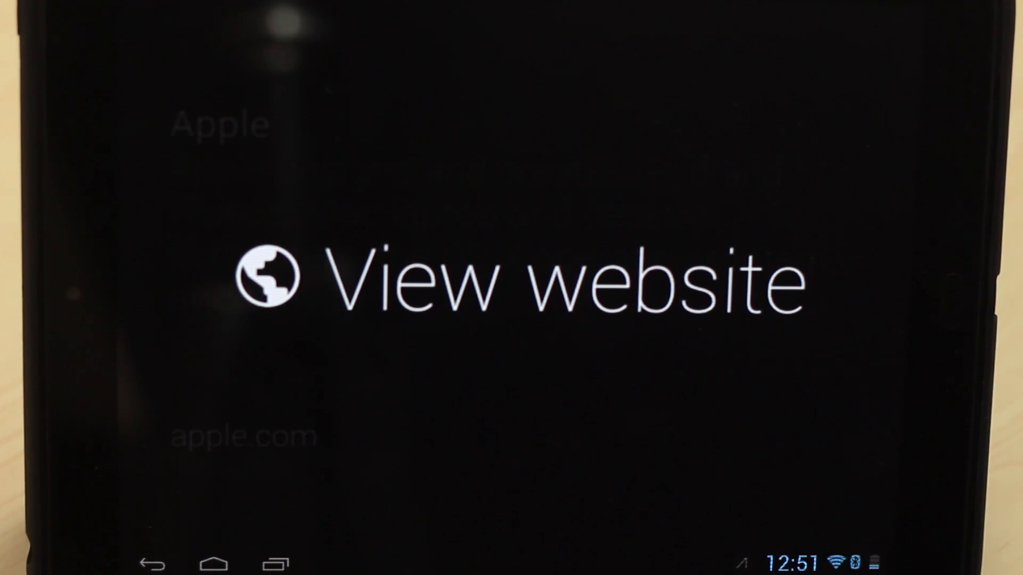
Step: Load the apple.com homepage and zoom in until the Mac Pro sneak-peek tile fills the view
{"action": "left_click", "coordinate": [515, 281]}
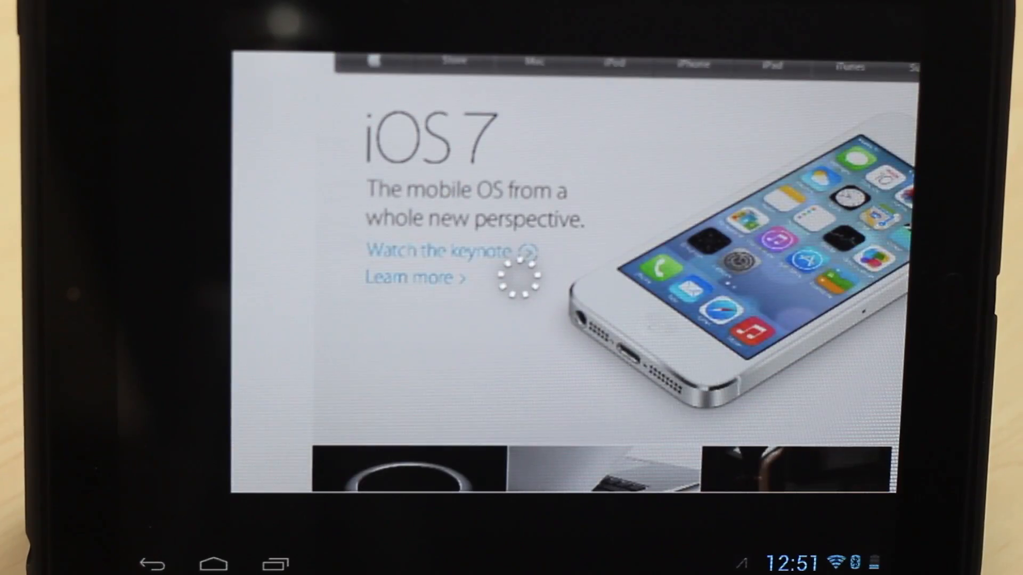
{"action": "scroll", "scroll_direction": "down", "scroll_amount": 3}
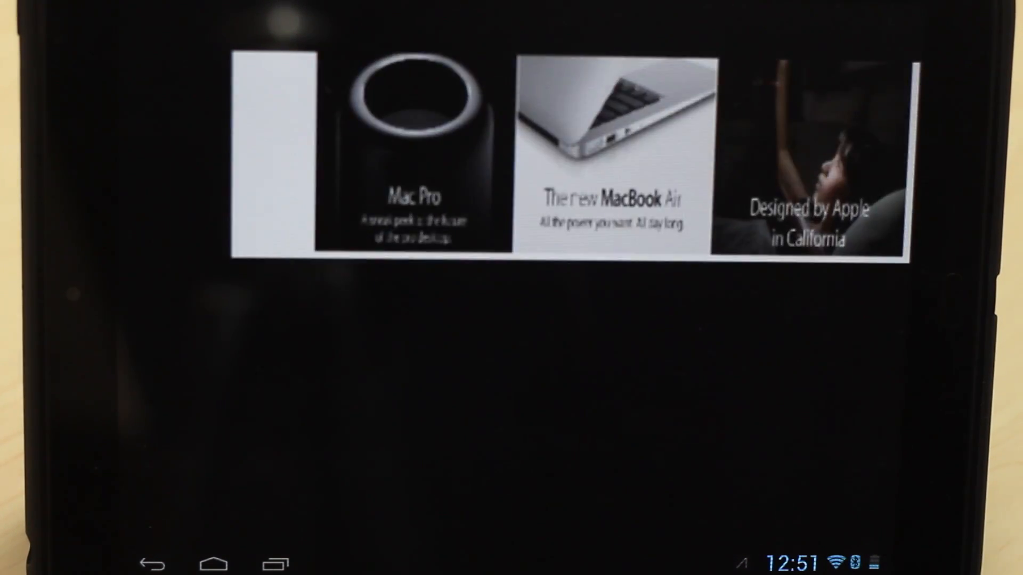
{"action": "scroll", "scroll_direction": "down", "scroll_amount": 3}
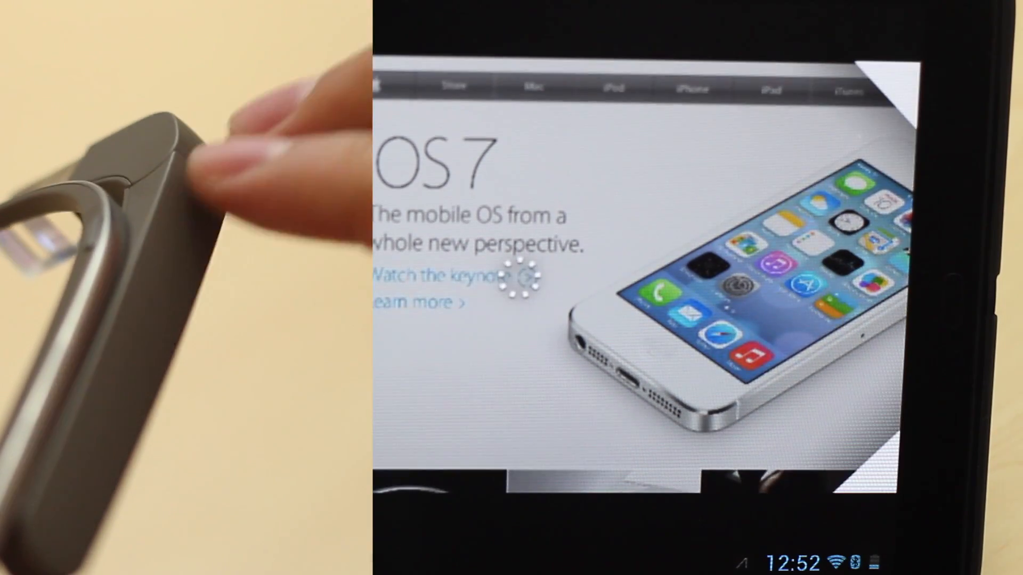
{"action": "scroll", "scroll_direction": "down", "scroll_amount": 3}
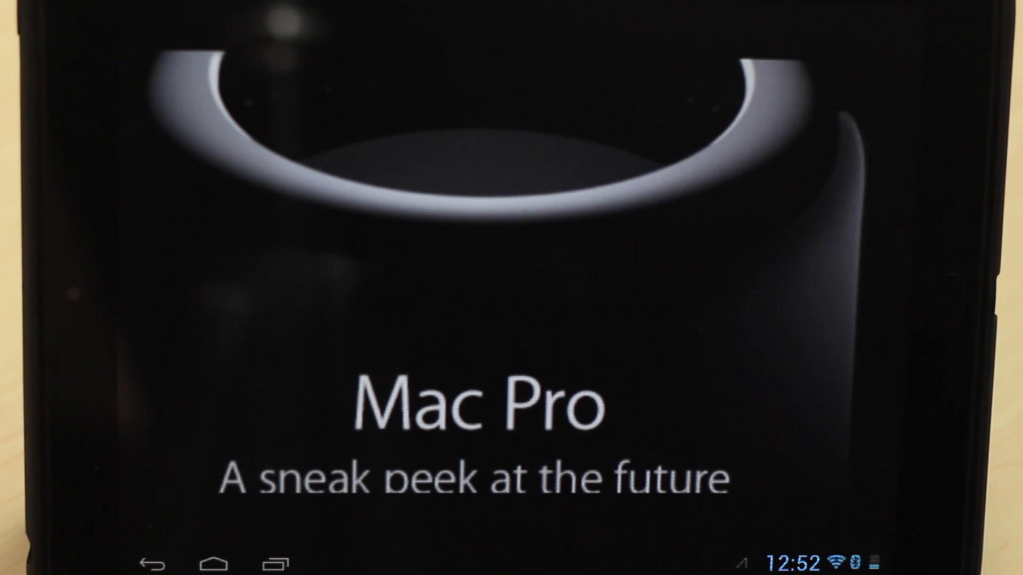
Step: Follow the Mac Pro tile to its product page and pan across the introductory text
{"action": "scroll", "scroll_direction": "down", "scroll_amount": 3}
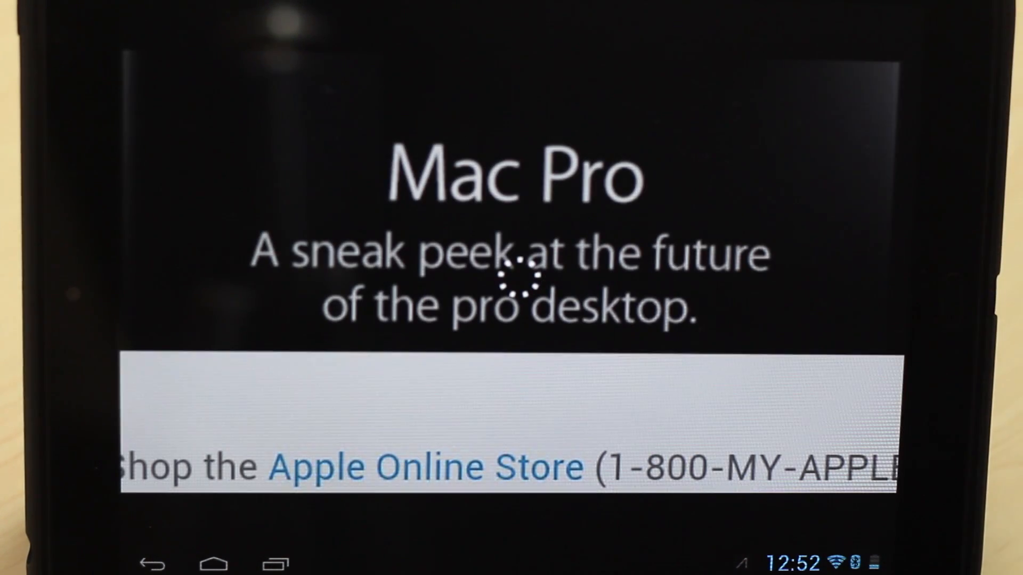
{"action": "left_click", "coordinate": [426, 467]}
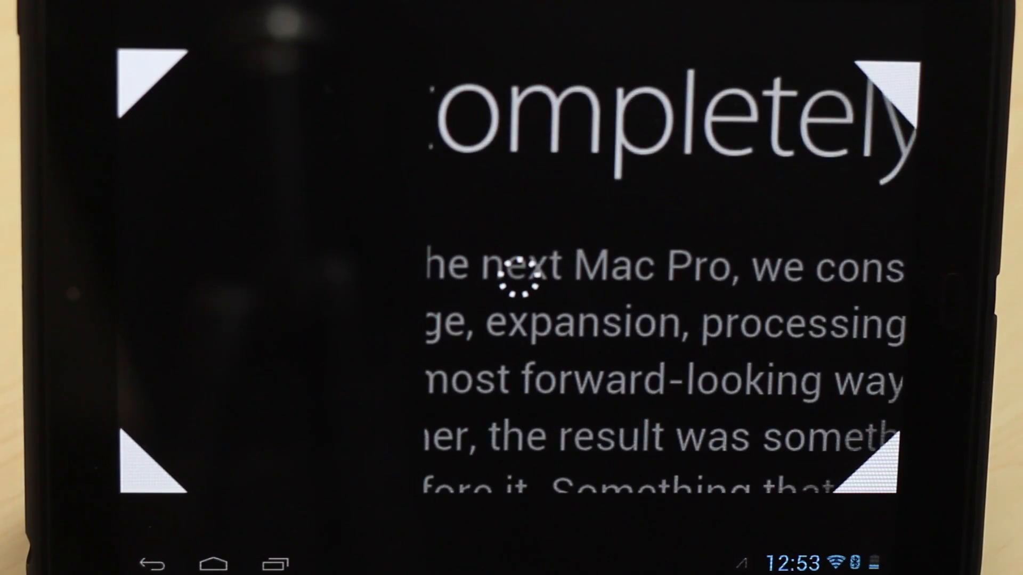
{"action": "scroll", "scroll_direction": "down", "scroll_amount": 3}
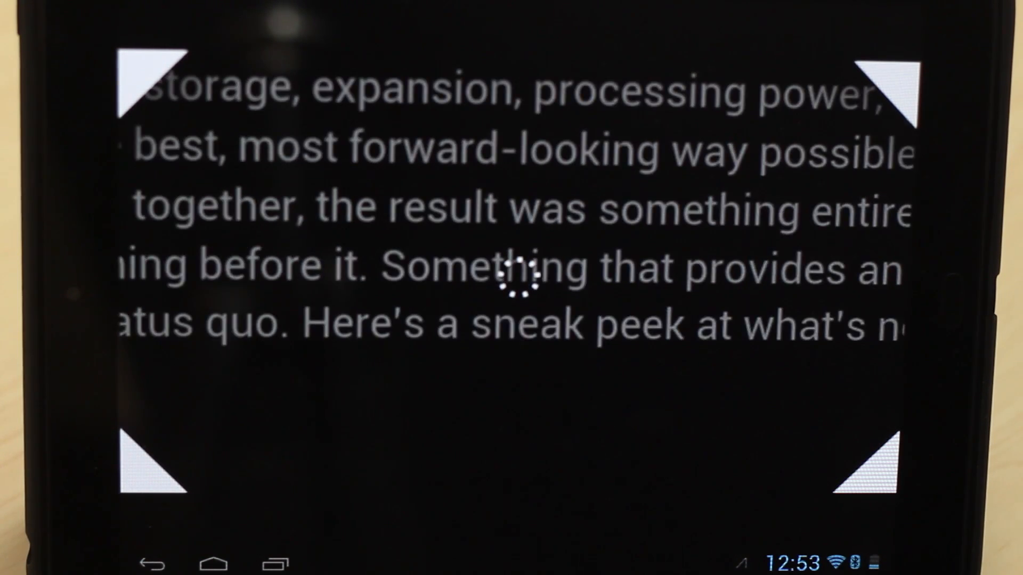
{"action": "scroll", "scroll_direction": "down", "scroll_amount": 3}
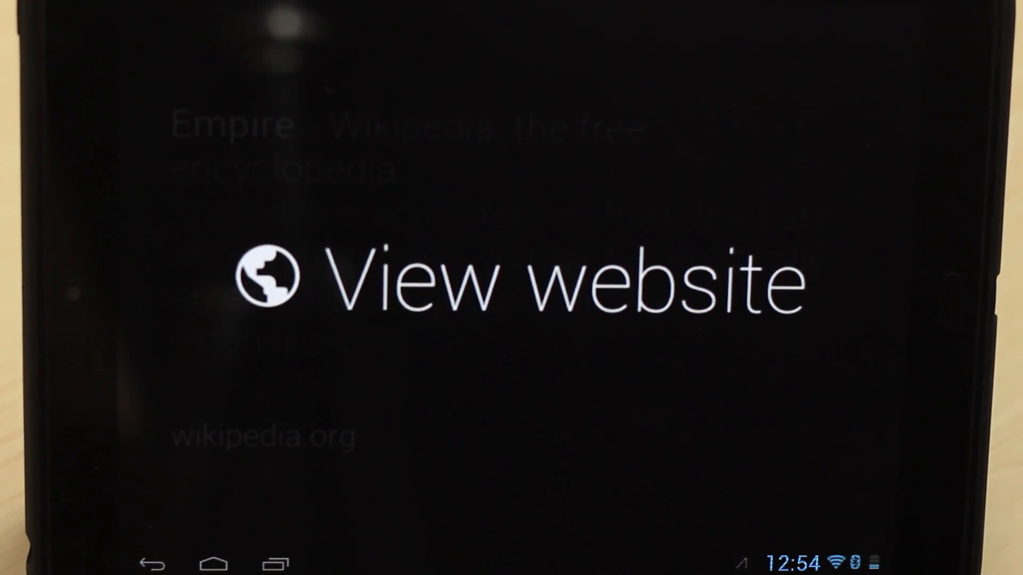
Step: Load the Wikipedia 'Empire' article and pan down to its June 2013 citation notice
{"action": "left_click", "coordinate": [516, 282]}
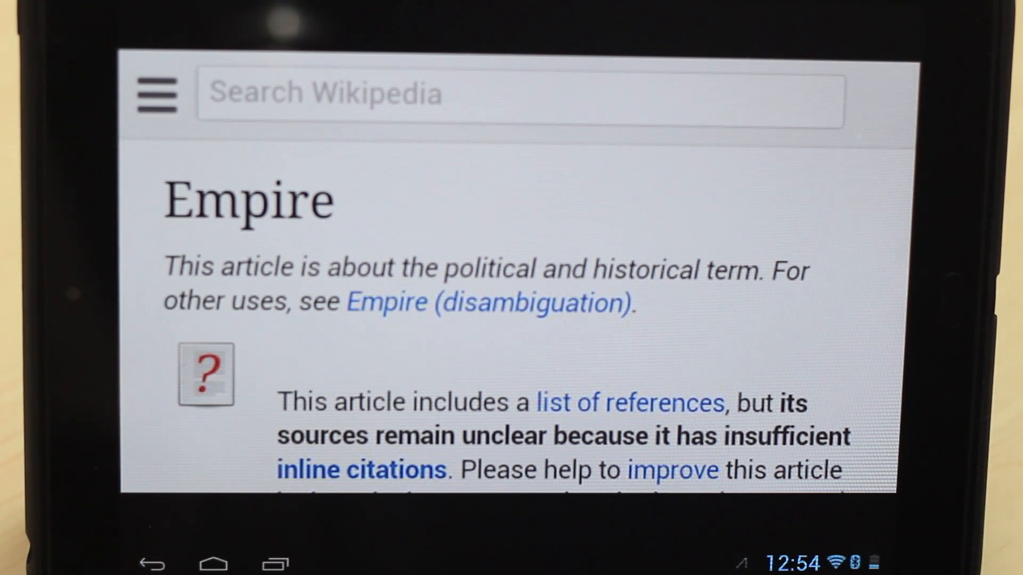
{"action": "scroll", "scroll_direction": "down", "scroll_amount": 3}
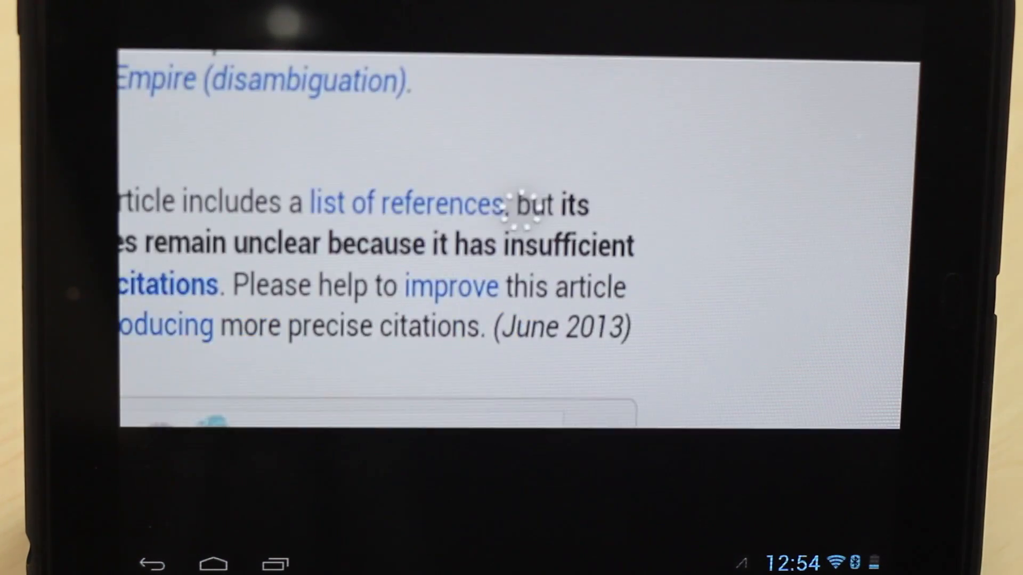